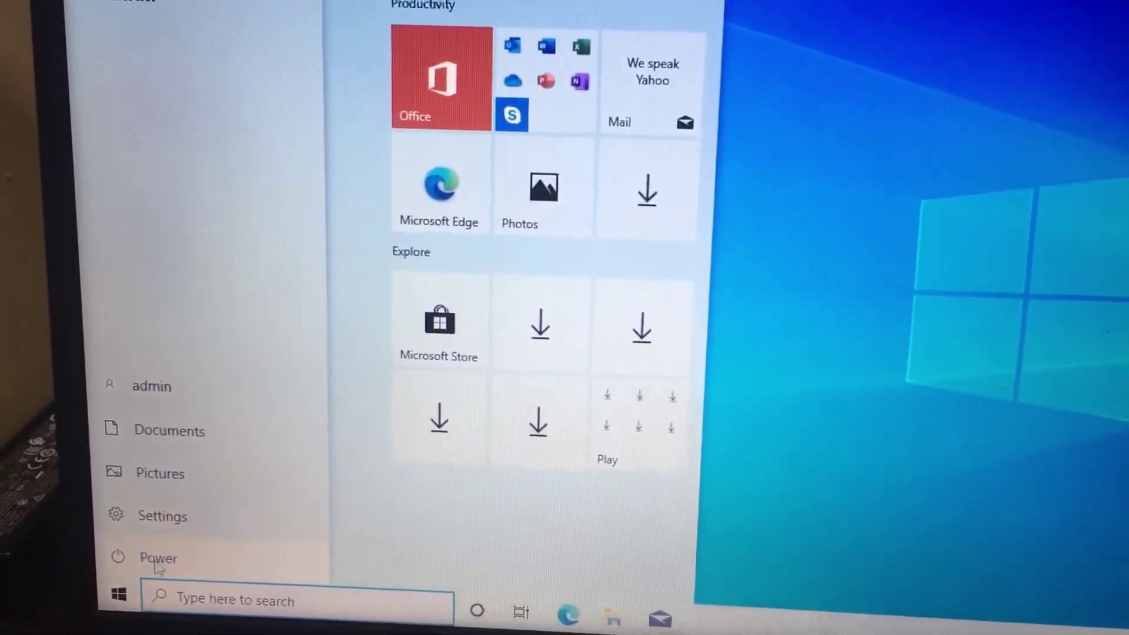
# Step: Bring up the Start menu's Power options to restart into the BIOS setup
pyautogui.click(155, 559)
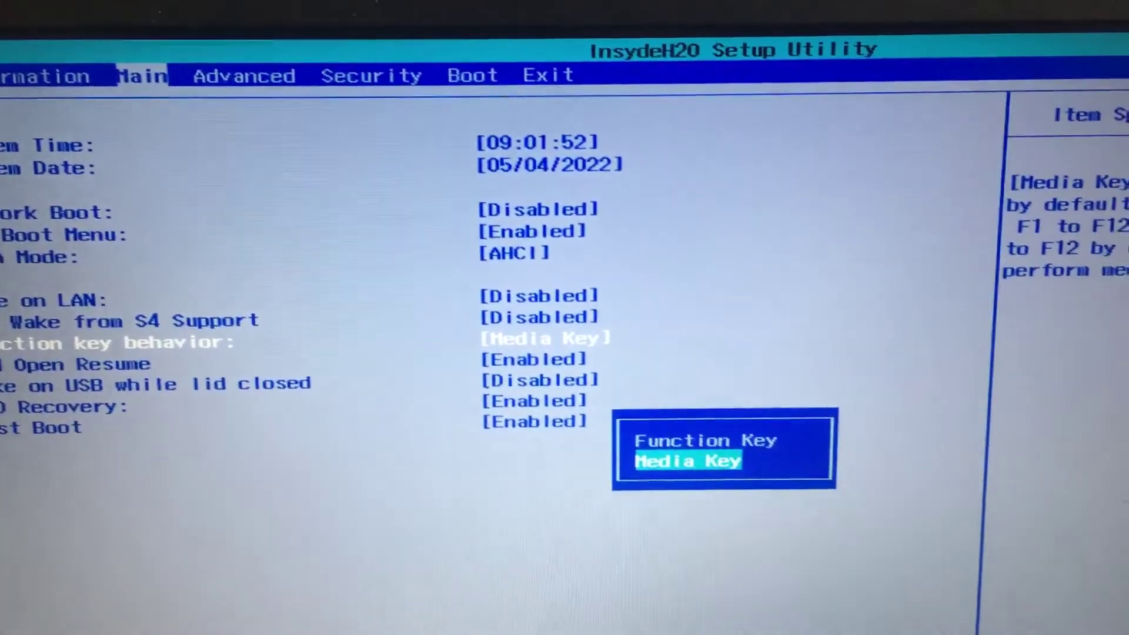
# Step: Move the Function key behavior choice from Media Key up to Function Key
pyautogui.press('Up')
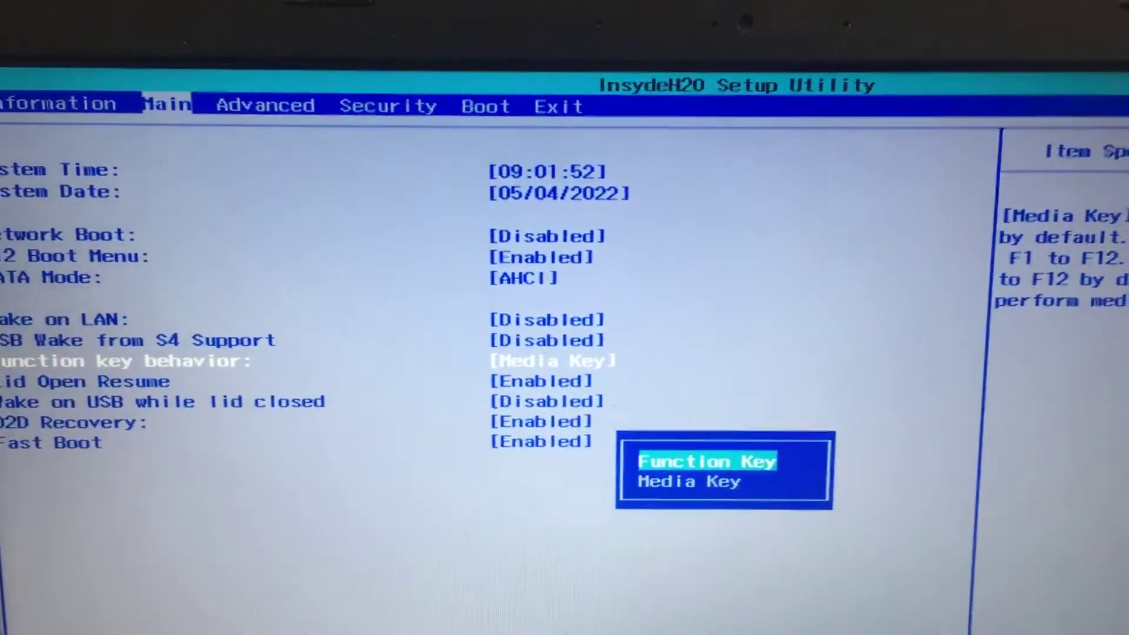